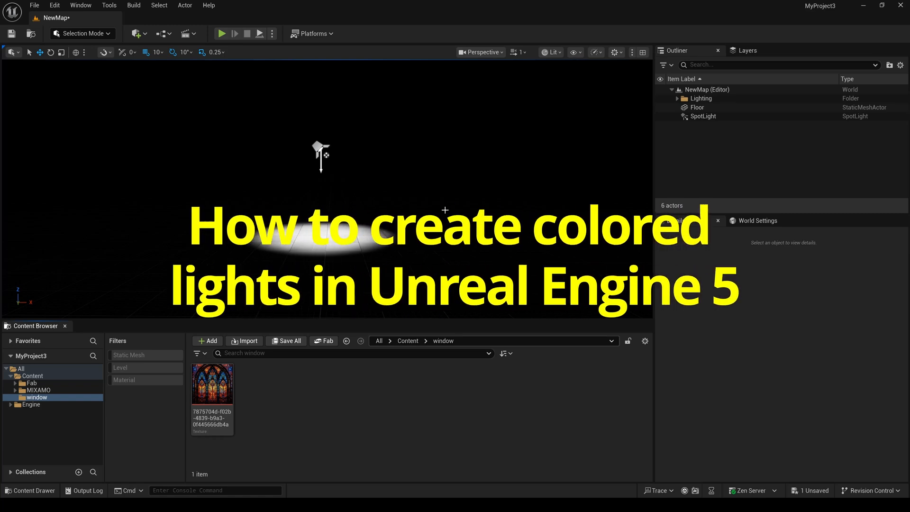
Place an Exponential Height Fog actor from Quick Add and enable its Volumetric Fog
left_click(136, 34)
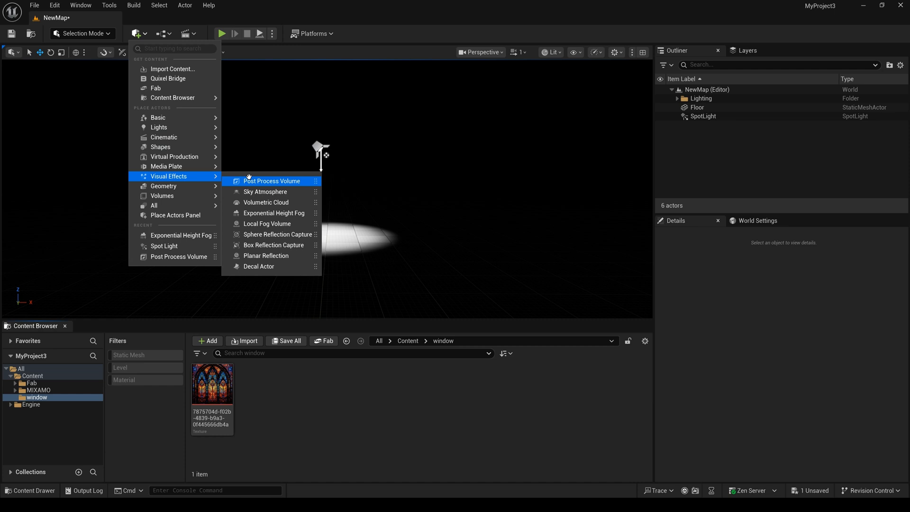
left_click(273, 212)
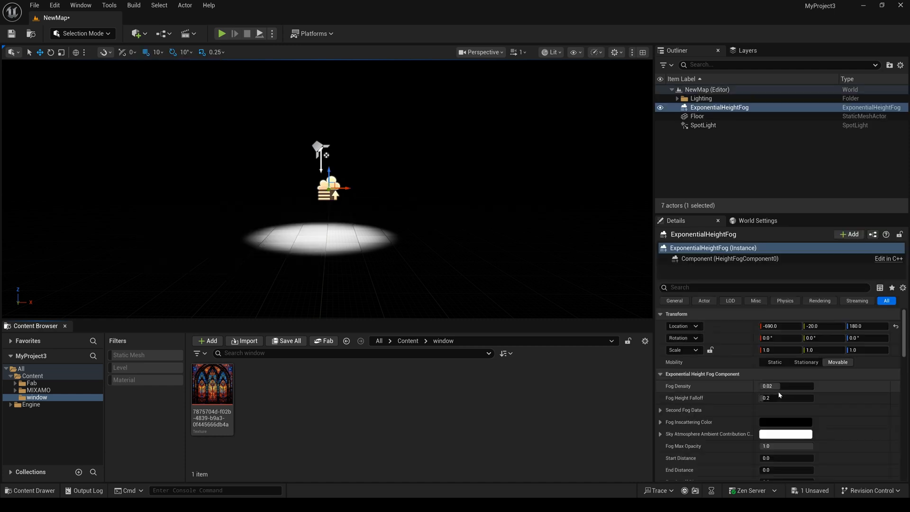
scroll("down", 3)
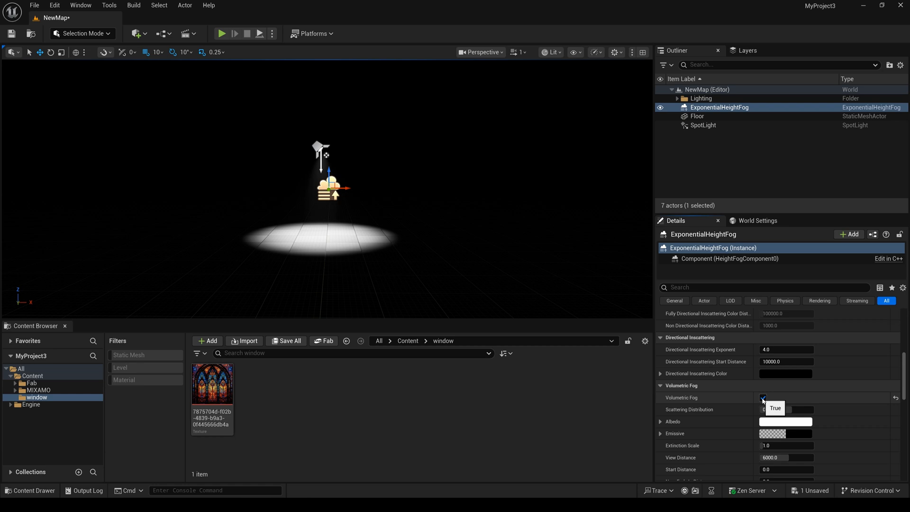
Select the SpotLight and set its Volumetric Scattering Intensity to 50
left_click(702, 125)
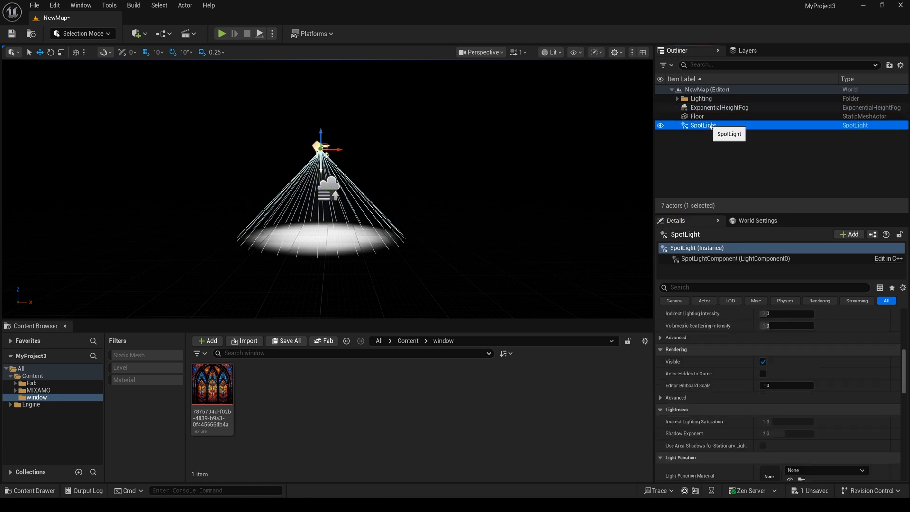
scroll("down", 3)
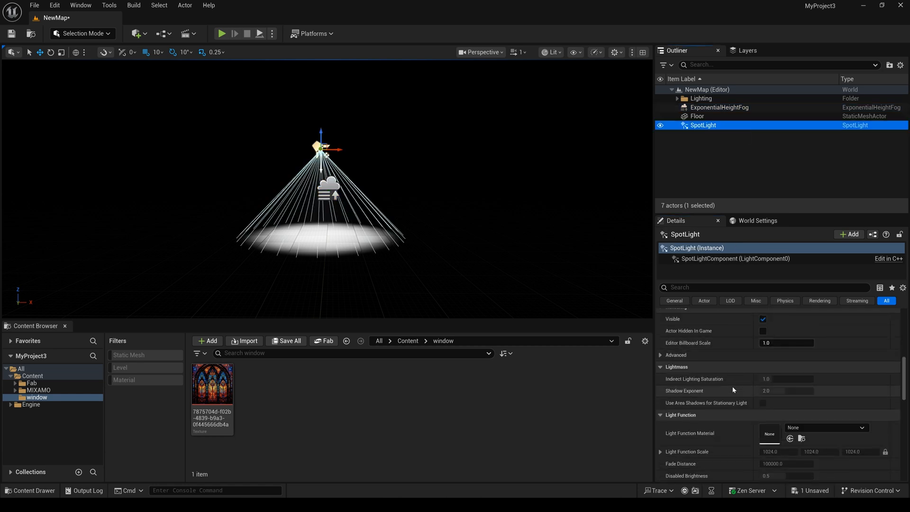
scroll("down", 3)
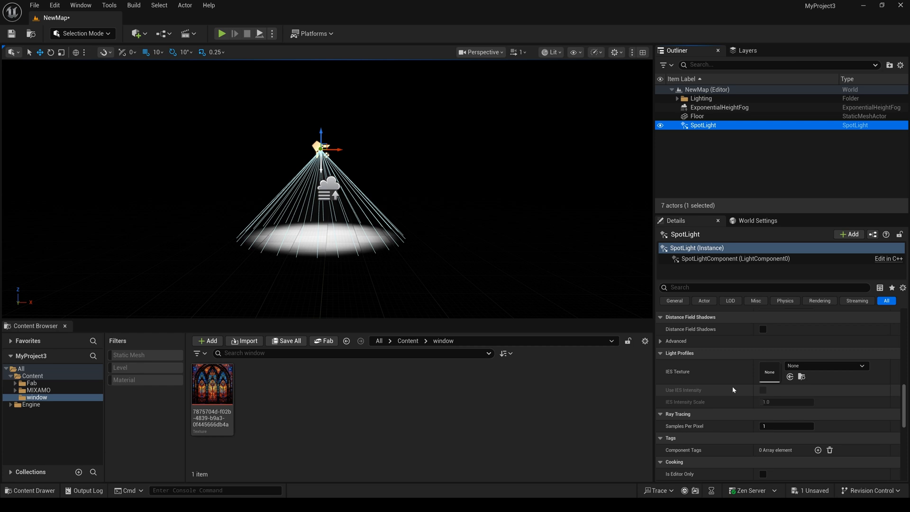
scroll("down", 3)
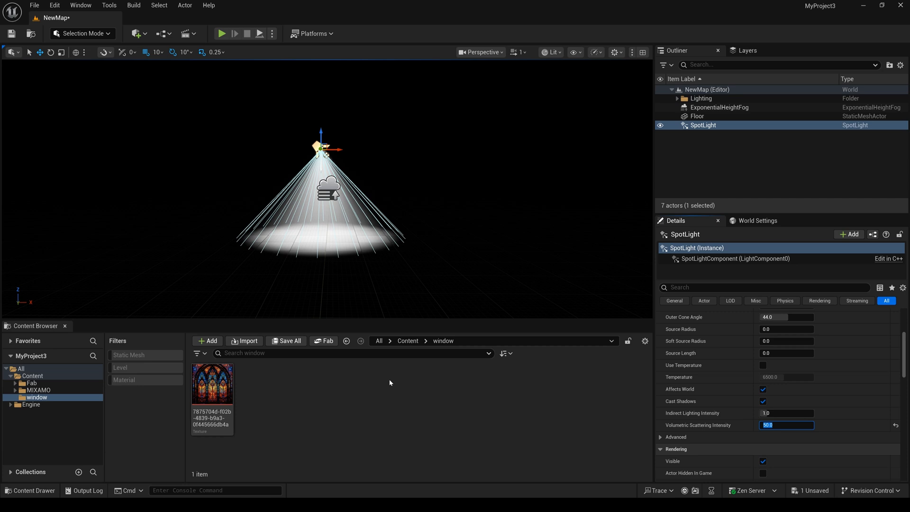
left_click(288, 399)
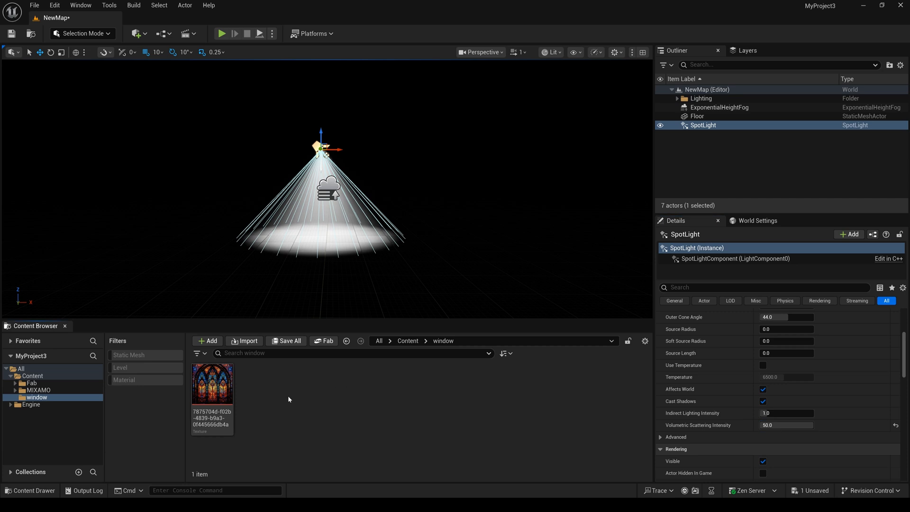
Create a material named LIGHT in the window folder and open it for editing
left_click(207, 340)
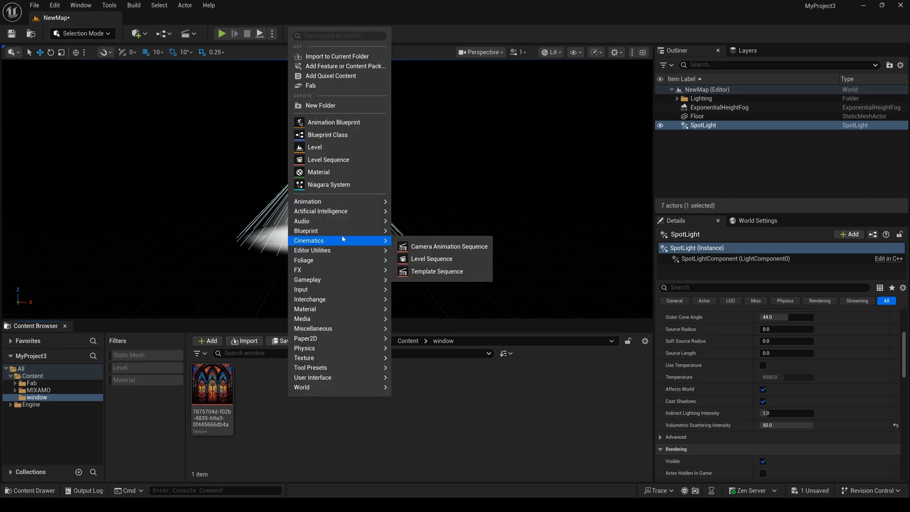
left_click(318, 172)
type("LIGHT")
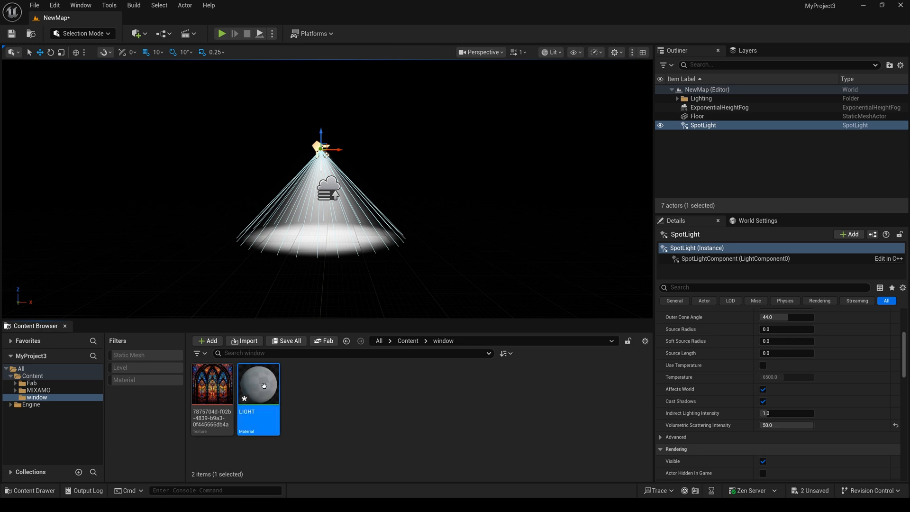
double_click(258, 383)
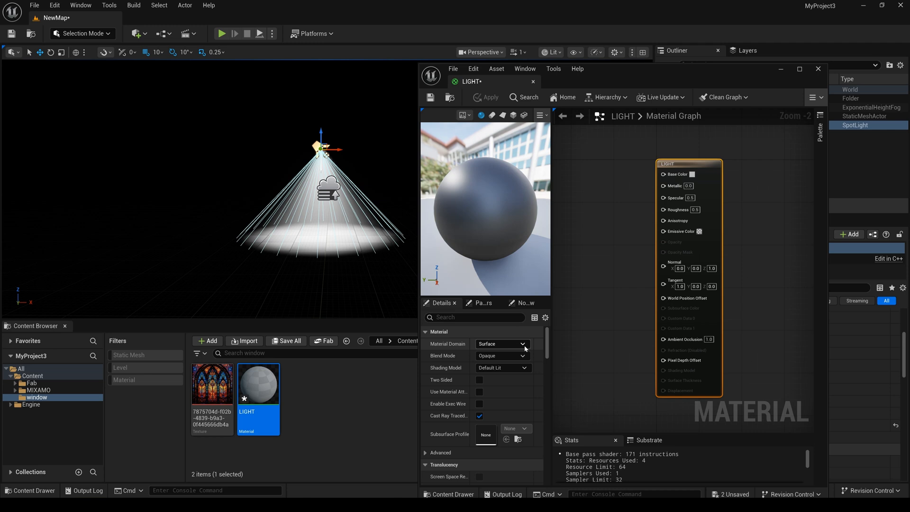
Make LIGHT a Light Function with stained-glass texture emissive, then apply and save
left_click(502, 343)
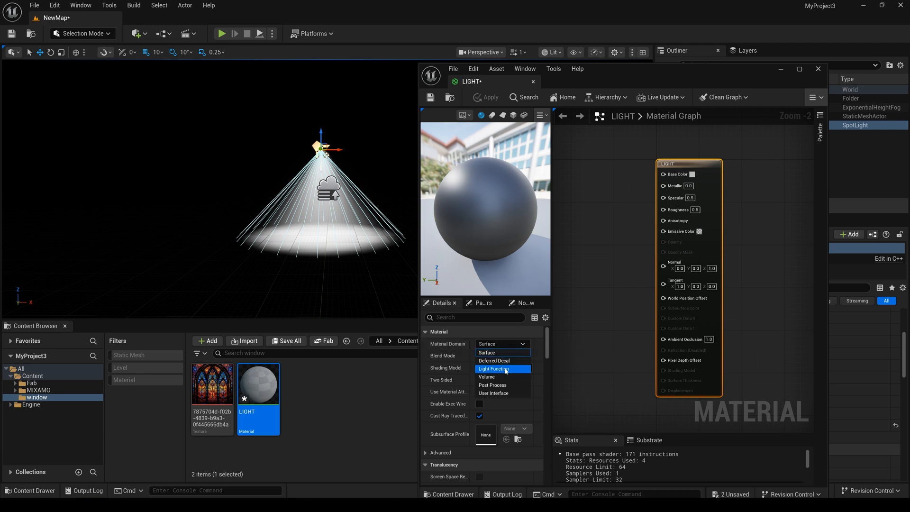
left_click(494, 369)
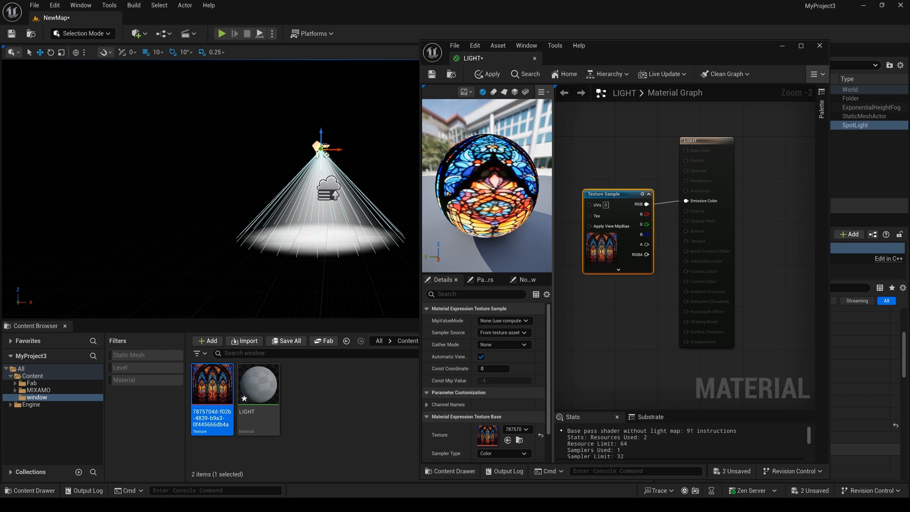
left_click(452, 74)
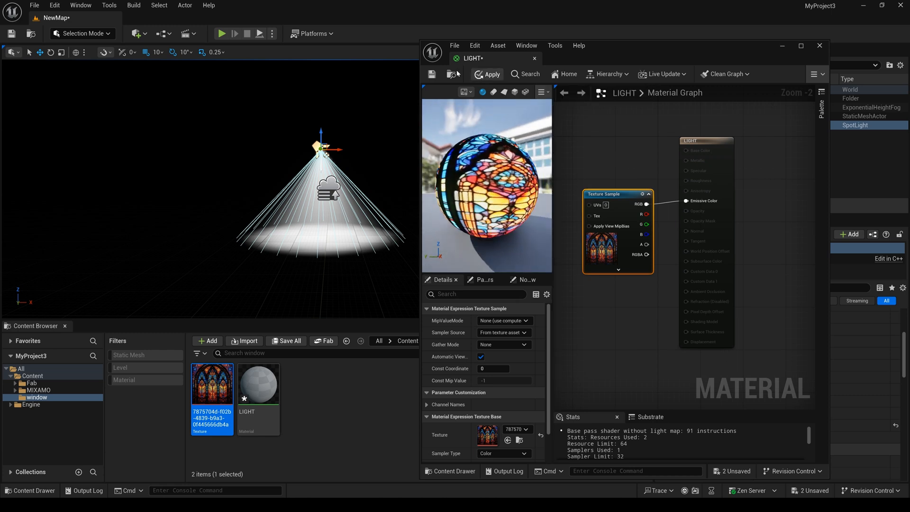
left_click(819, 46)
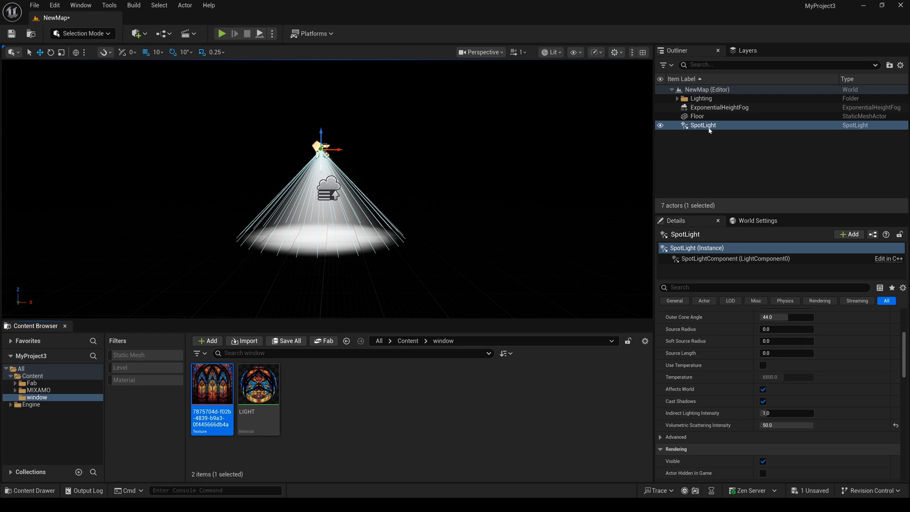
Set the spotlight's Light Function Material to LIGHT and select the height fog to adjust it
scroll("down", 3)
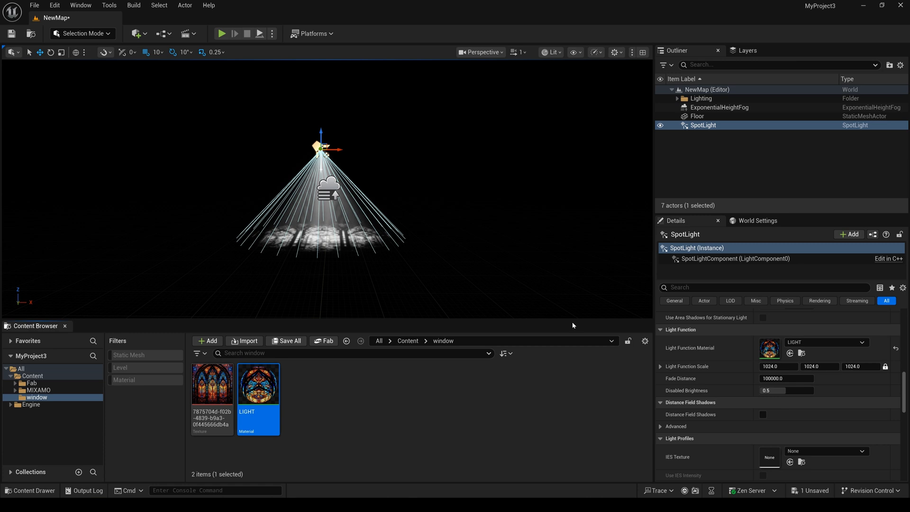
mouse_move(573, 326)
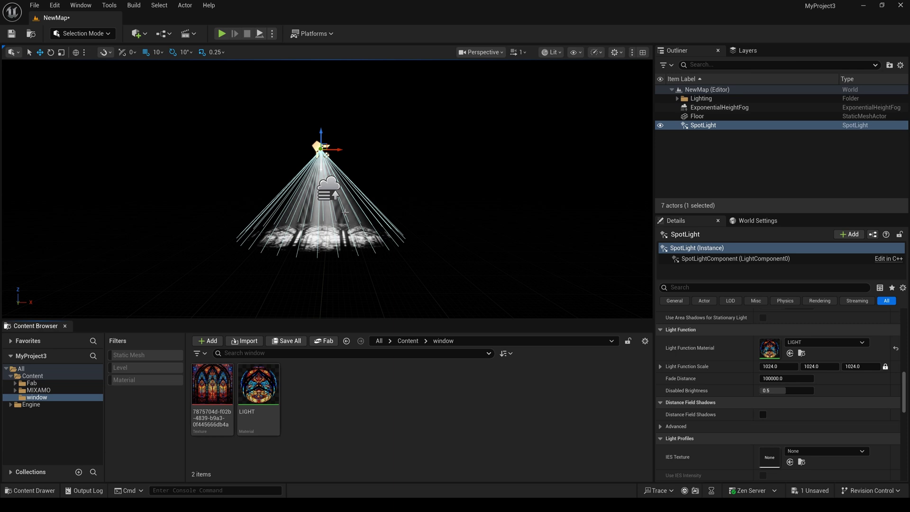
left_click(719, 107)
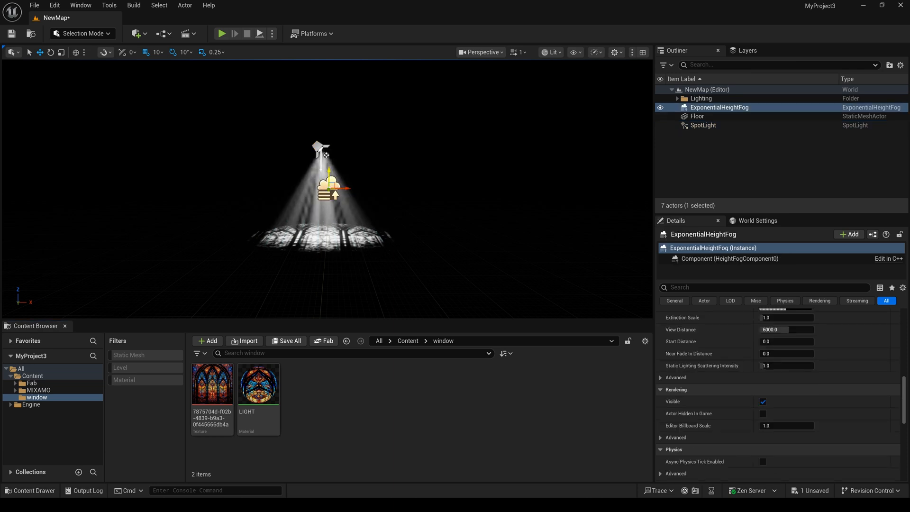
scroll("down", 3)
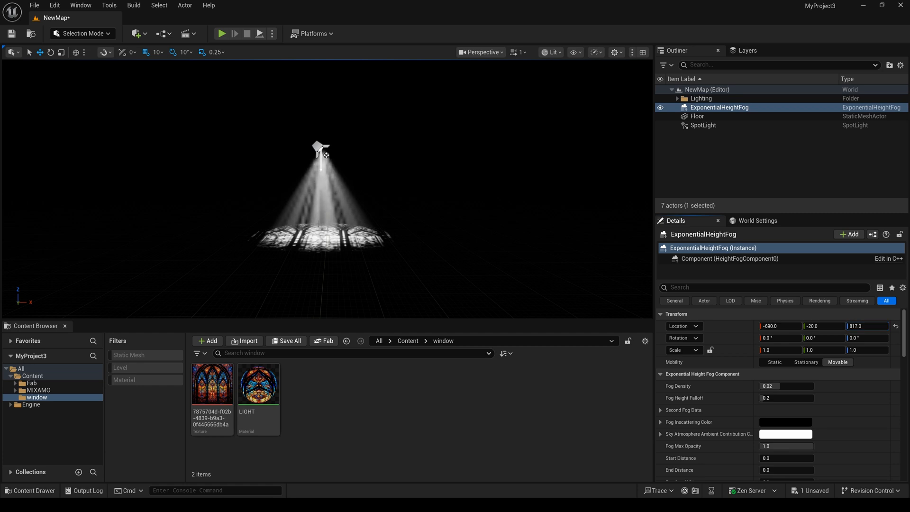
mouse_move(54, 5)
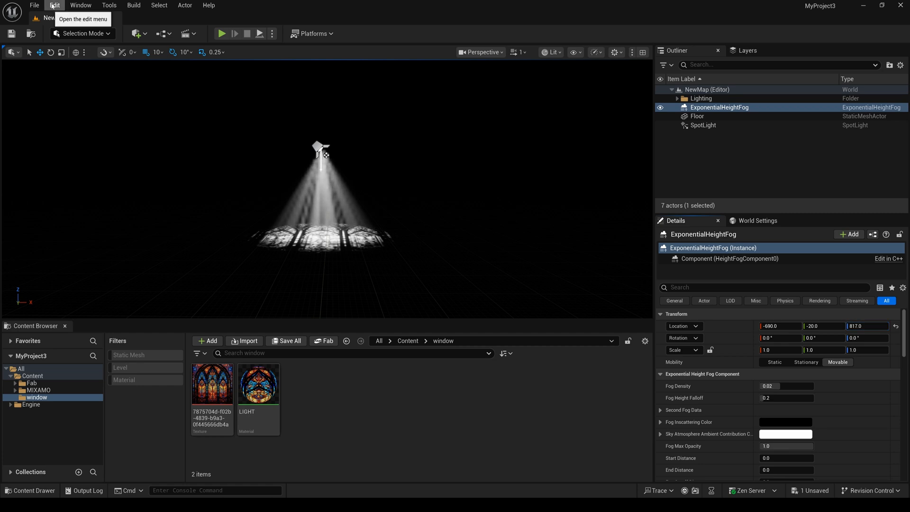
In Project Settings, set Light Function Atlas Format to 8 bits RGB Color
left_click(54, 5)
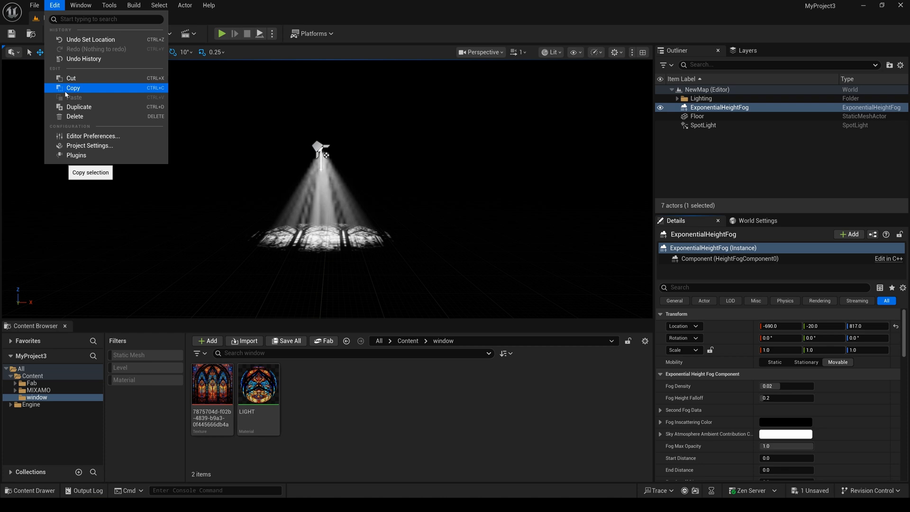
left_click(90, 146)
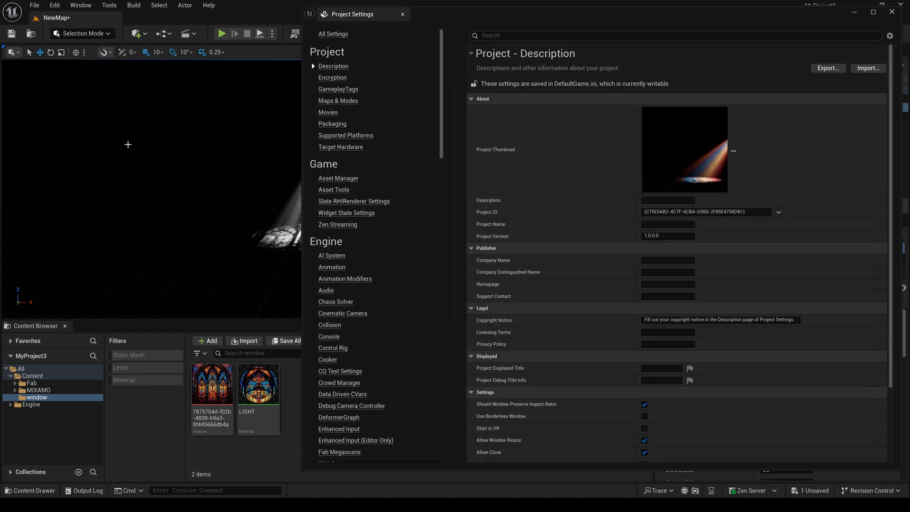
type("lig")
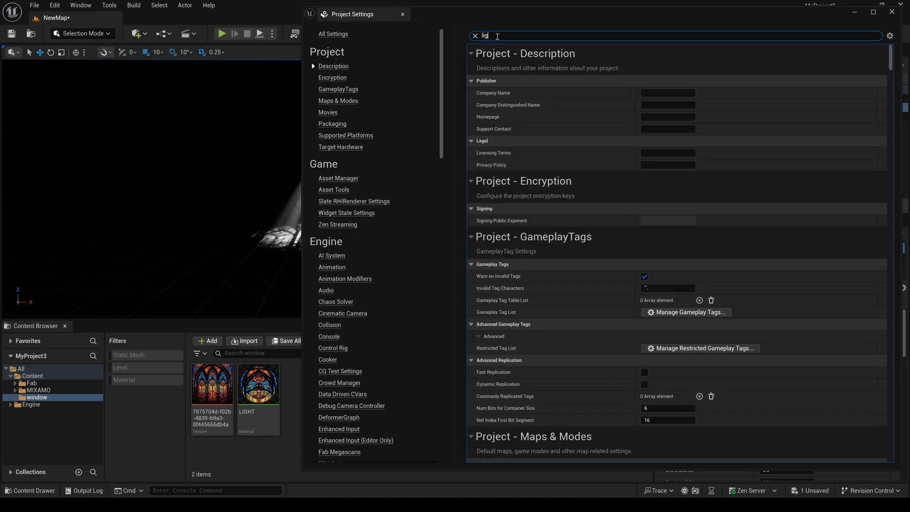
type("ht")
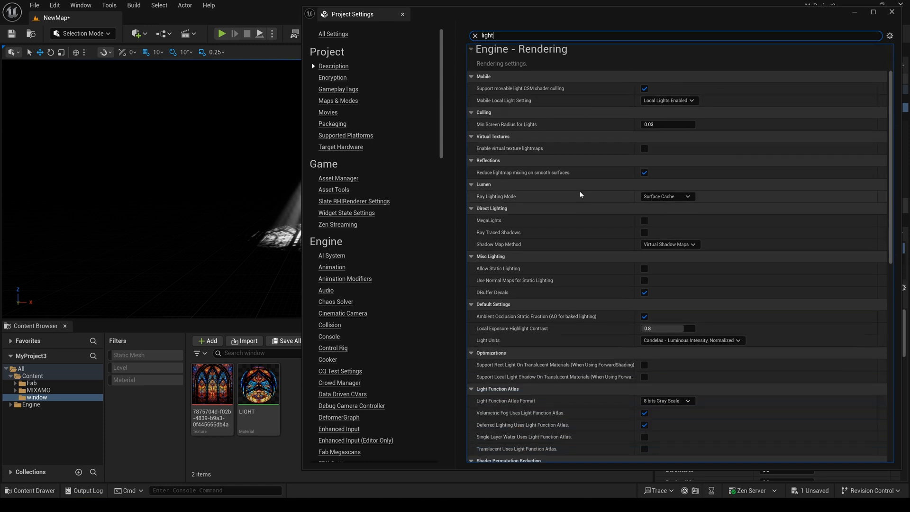
scroll("down", 3)
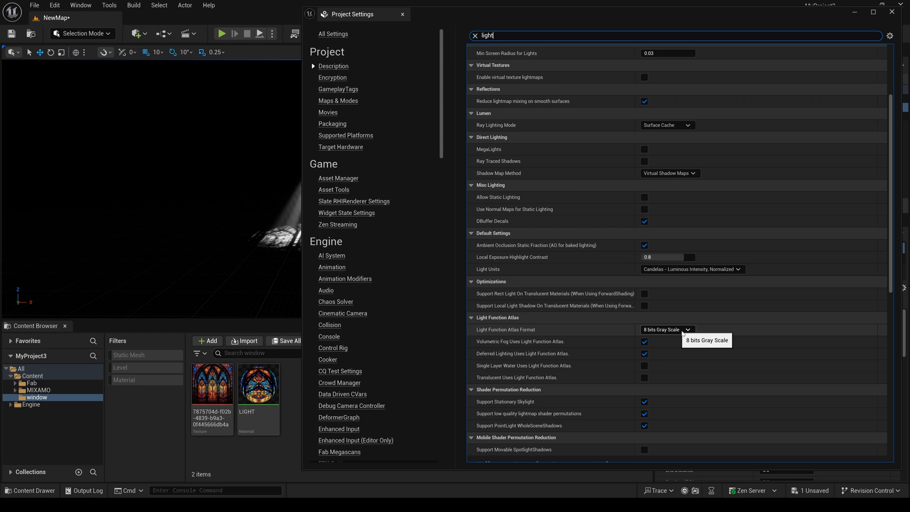
left_click(666, 330)
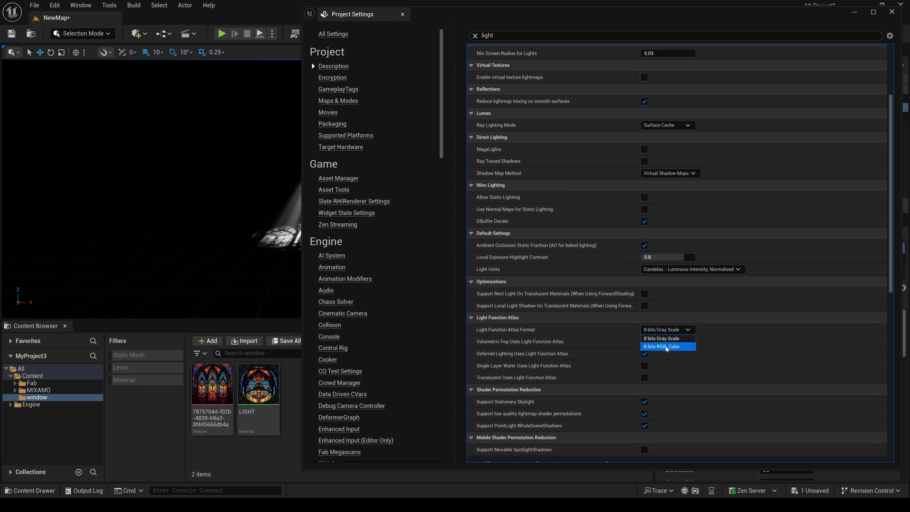
left_click(665, 347)
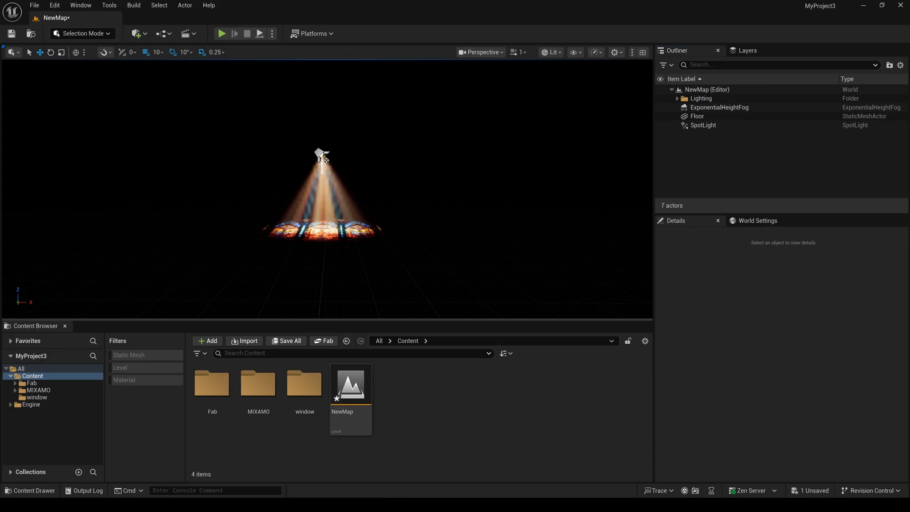
Move and tilt the SpotLight diagonally, narrowing its Outer Cone Angle to about 18.4
left_click(703, 124)
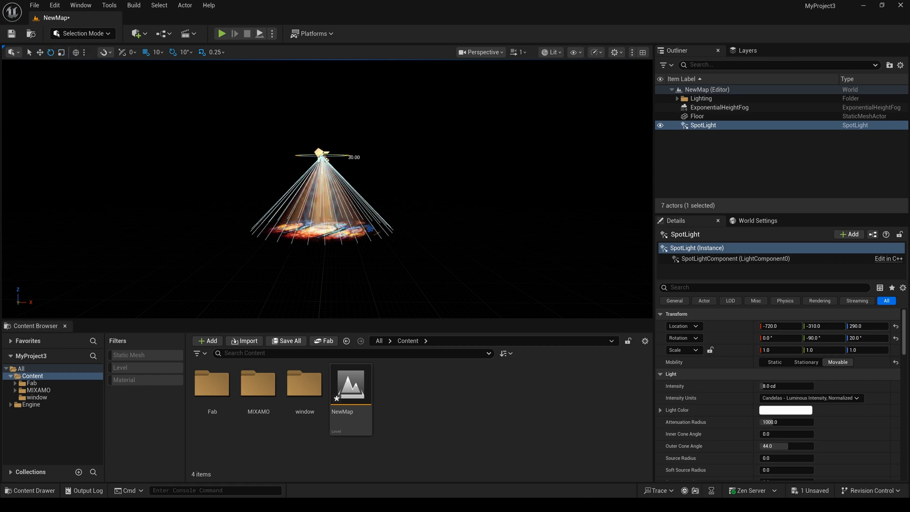
left_click_drag(322, 137, 349, 160)
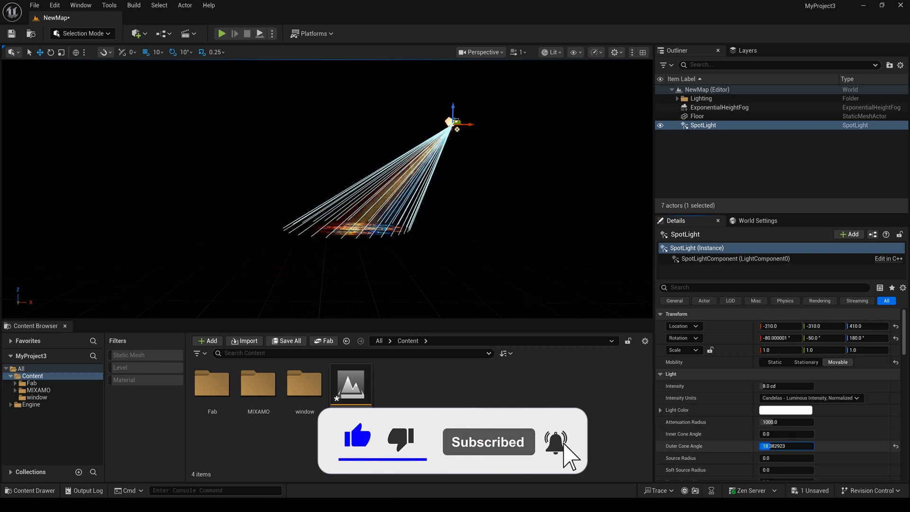
mouse_move(51, 52)
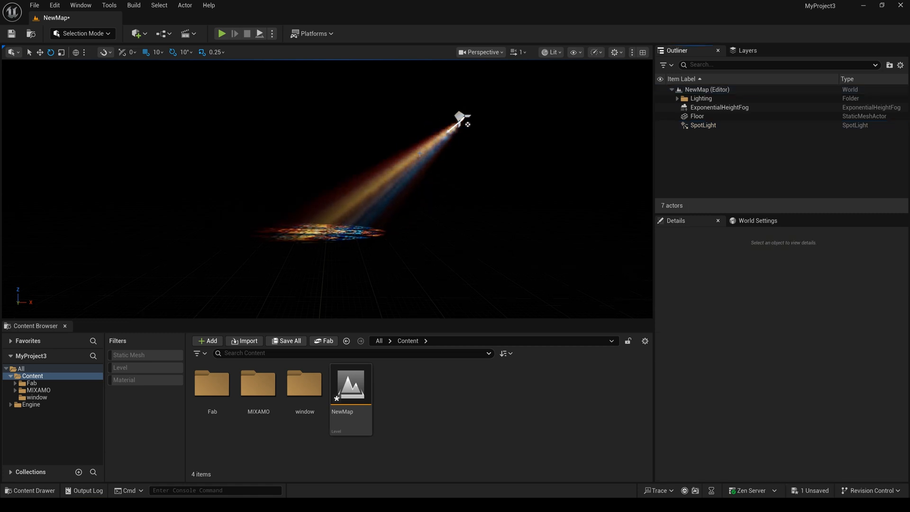
Run console commands r.VolumetricFog.GridPixelSize 2 and r.VolumetricFog.HistoryWeight with a value
left_click(215, 490)
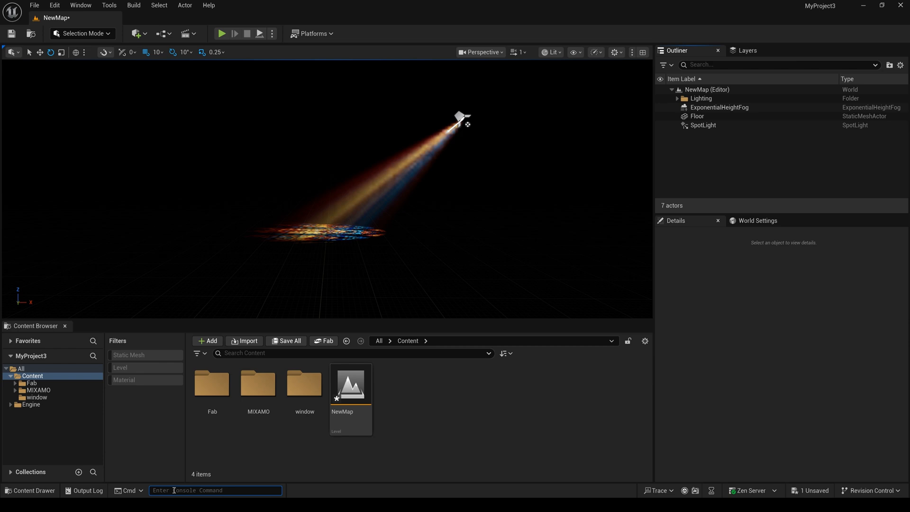
type("r.volumet")
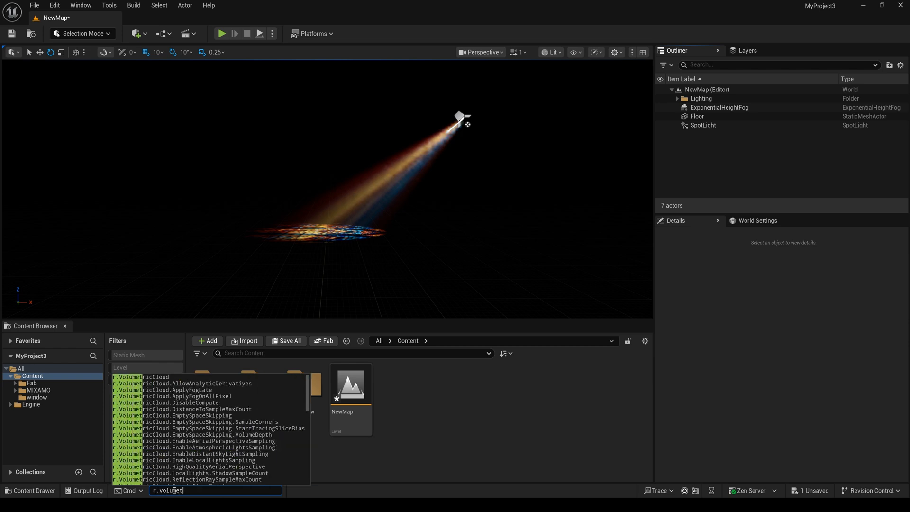
type("ricfog")
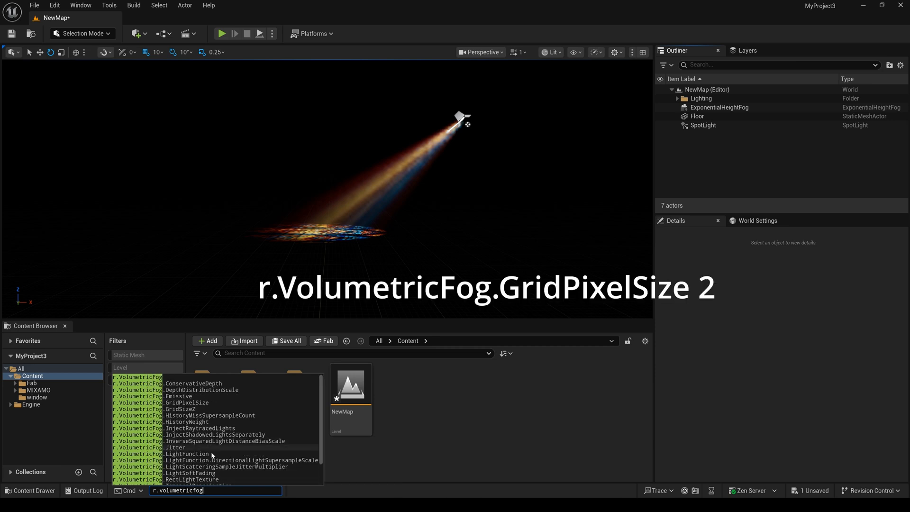
left_click(196, 402)
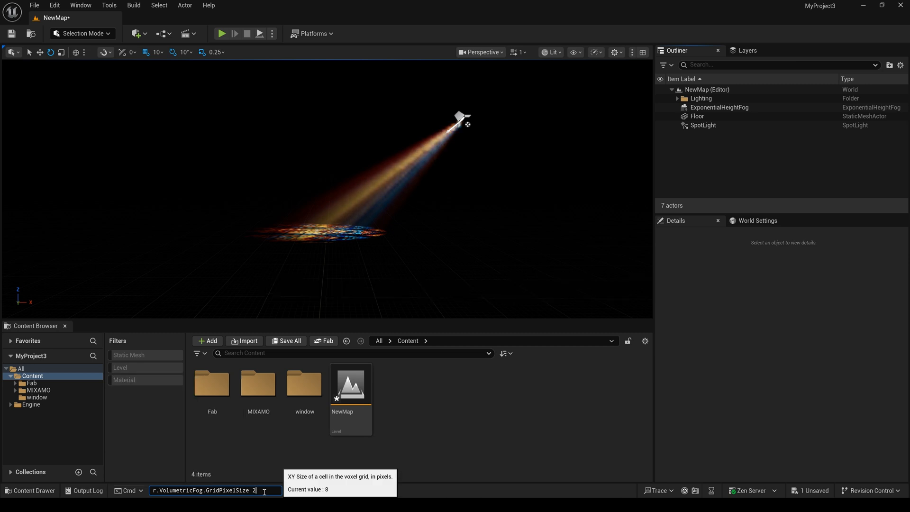
key("Return")
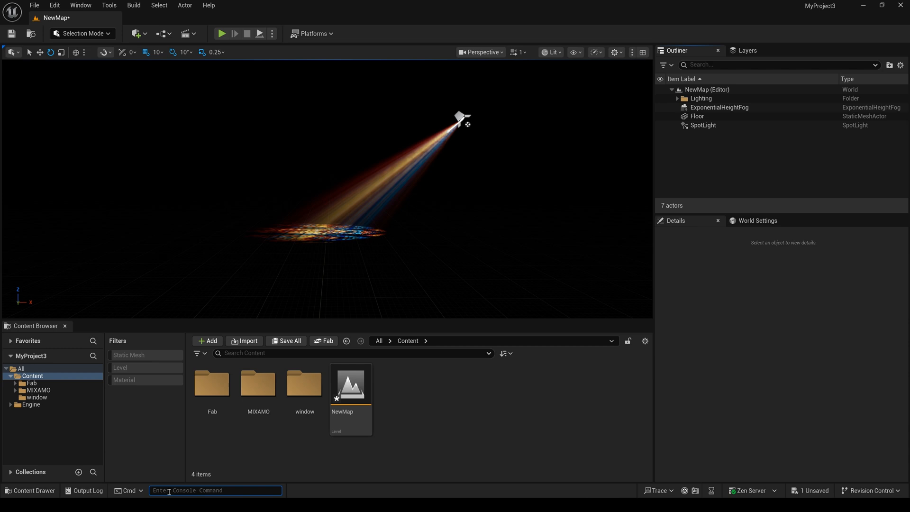
type("r.VolumetricFog.HistoryWeight")
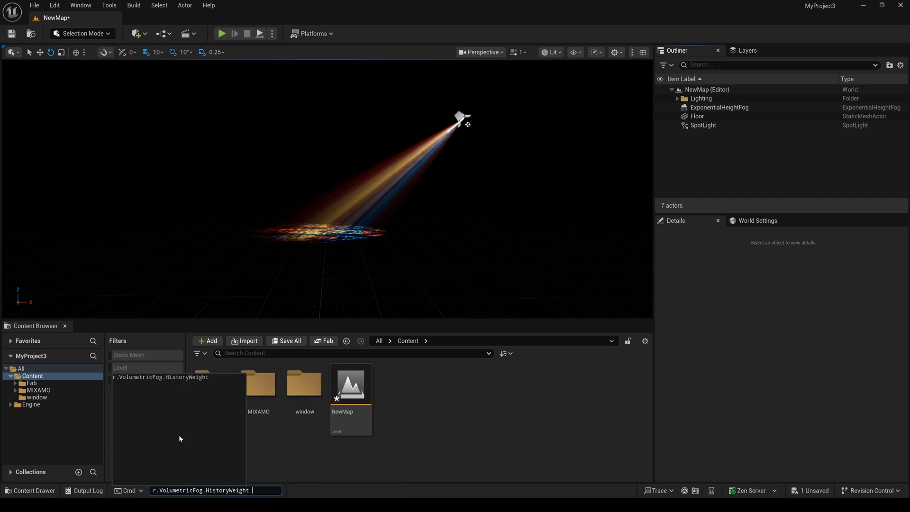
key("Return")
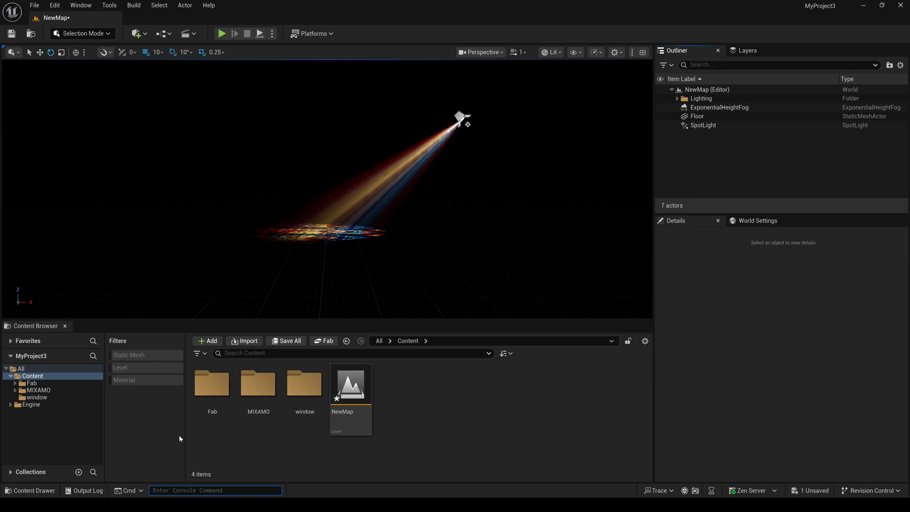
mouse_move(691, 322)
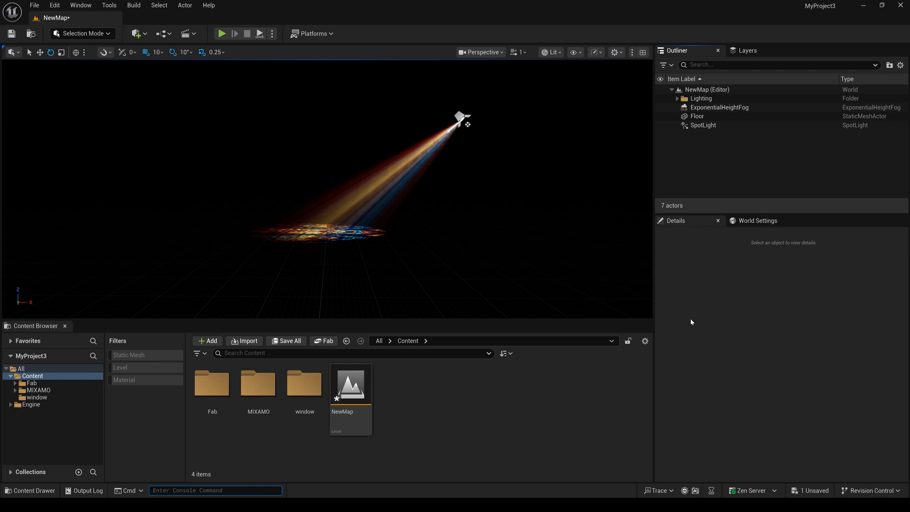
mouse_move(705, 328)
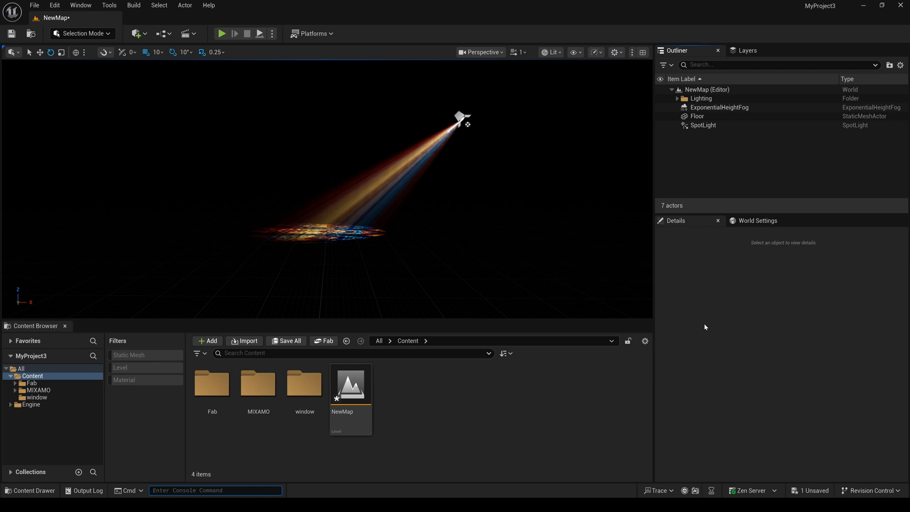